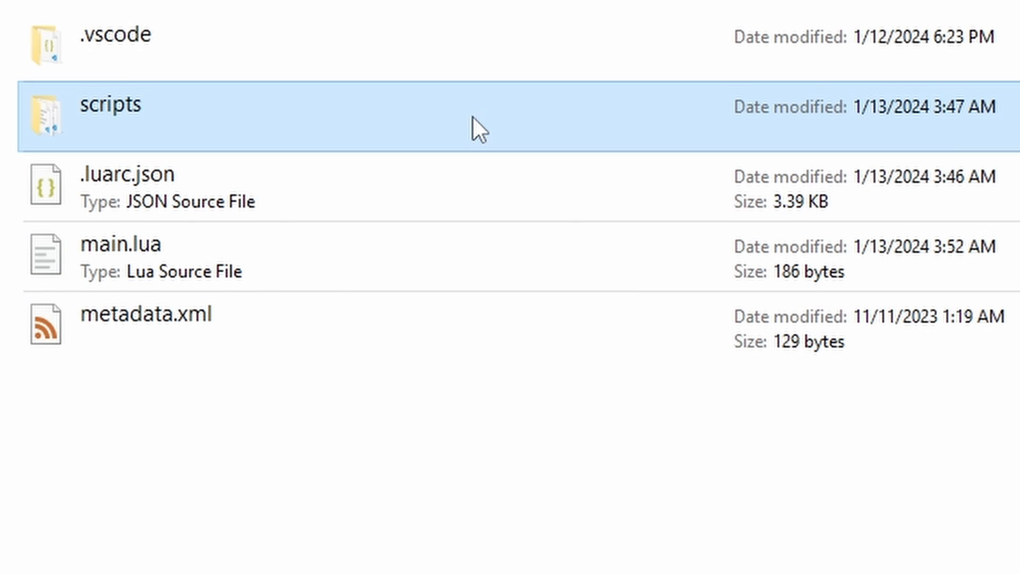
Select main.lua in the mod folder in File Explorer
{"action": "left_click", "coordinate": [121, 243]}
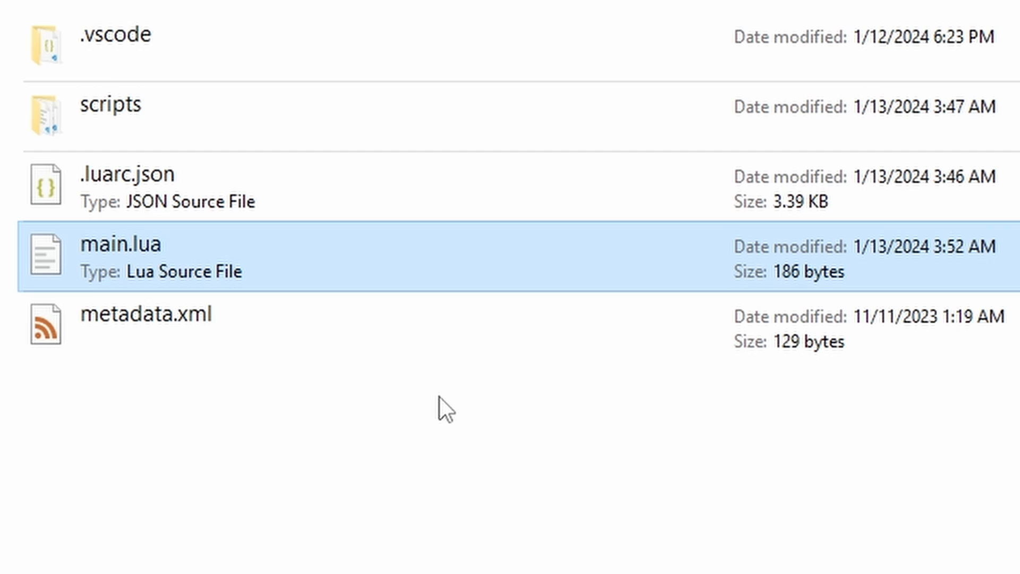
{"action": "mouse_move", "coordinate": [479, 129]}
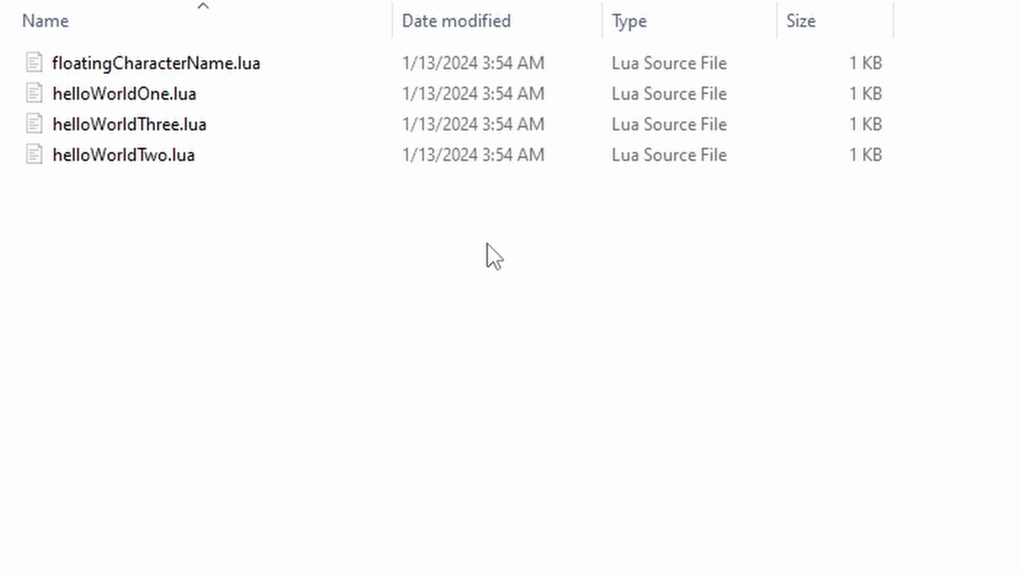
Create a new folder named 'utility' inside scripts
{"action": "right_click", "coordinate": [491, 256]}
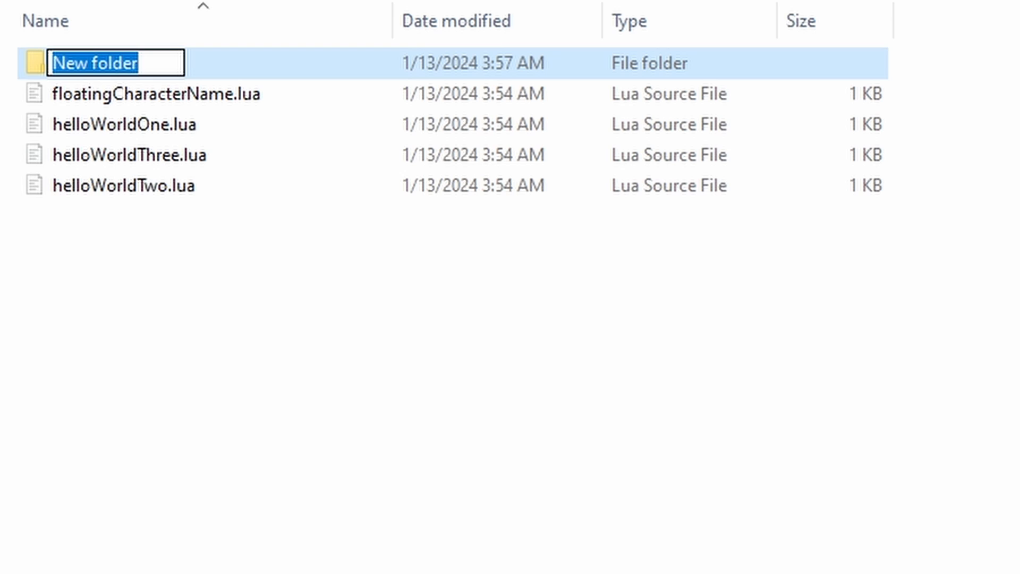
{"action": "type", "text": "utility"}
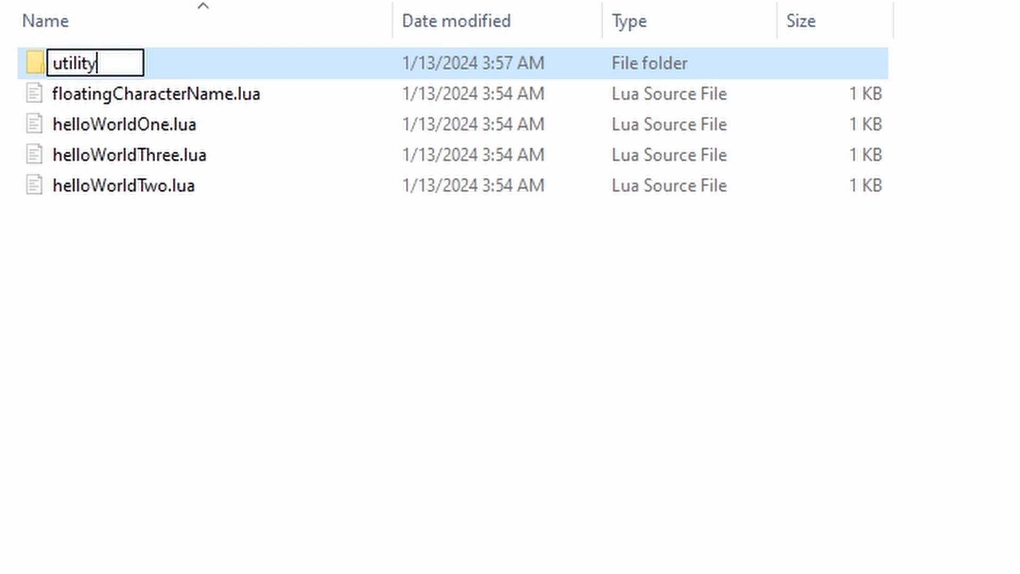
{"action": "key", "text": "Enter"}
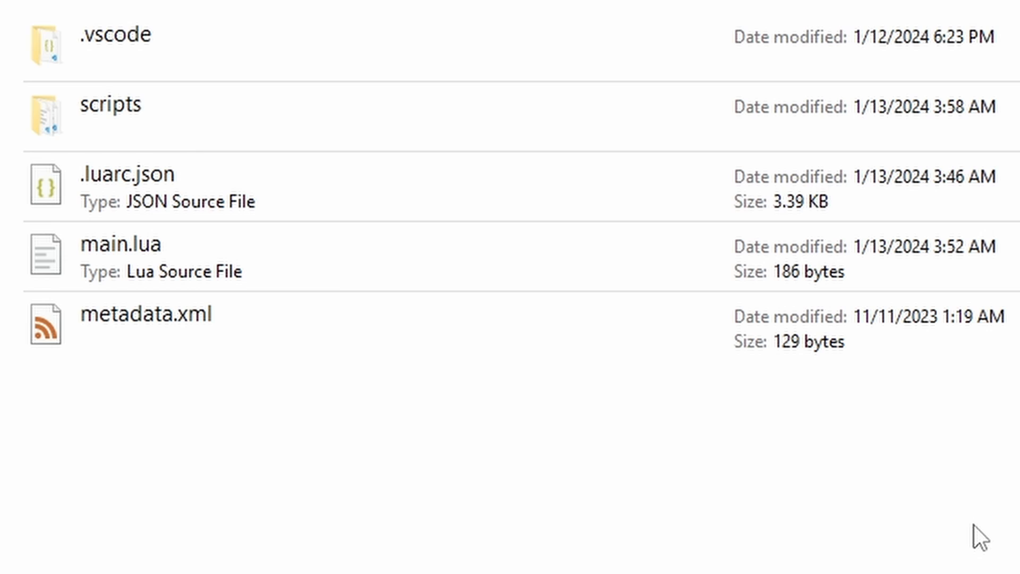
{"action": "double_click", "coordinate": [119, 244]}
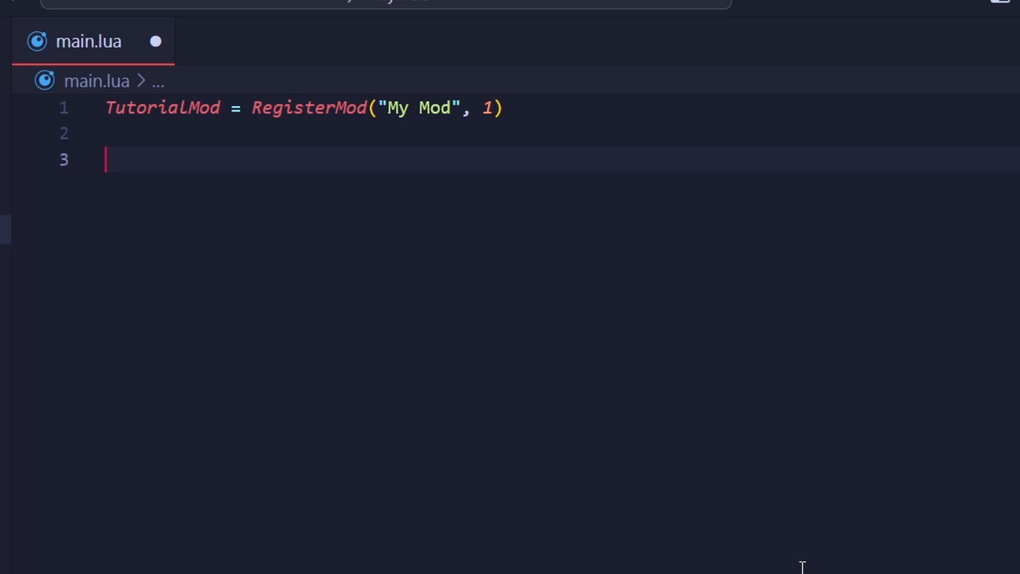
Add include("scripts.helloWorldOne") and include("scripts.helloWorldTwo") lines to main.lua
{"action": "type", "text": "inclu"}
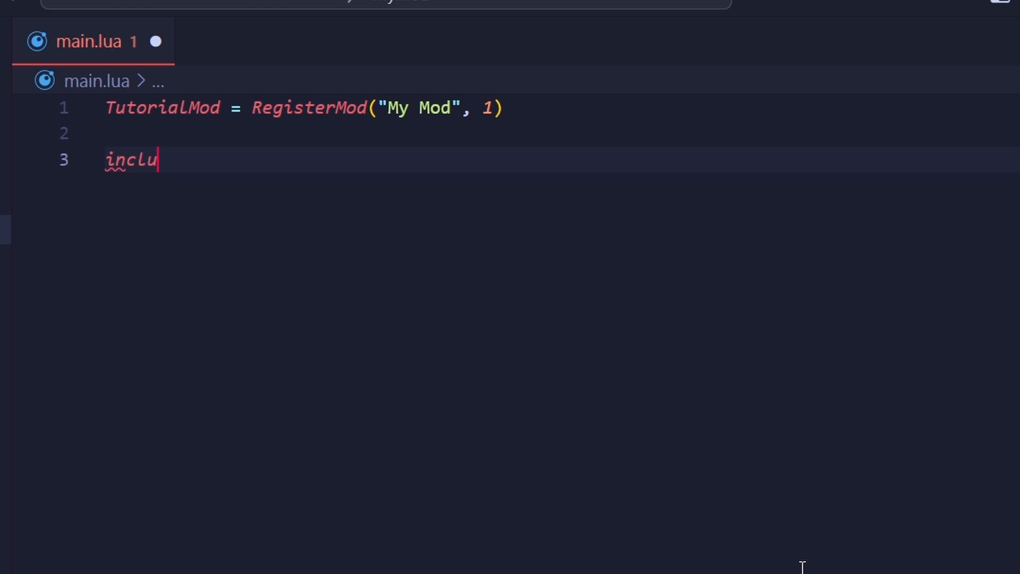
{"action": "type", "text": "de()"}
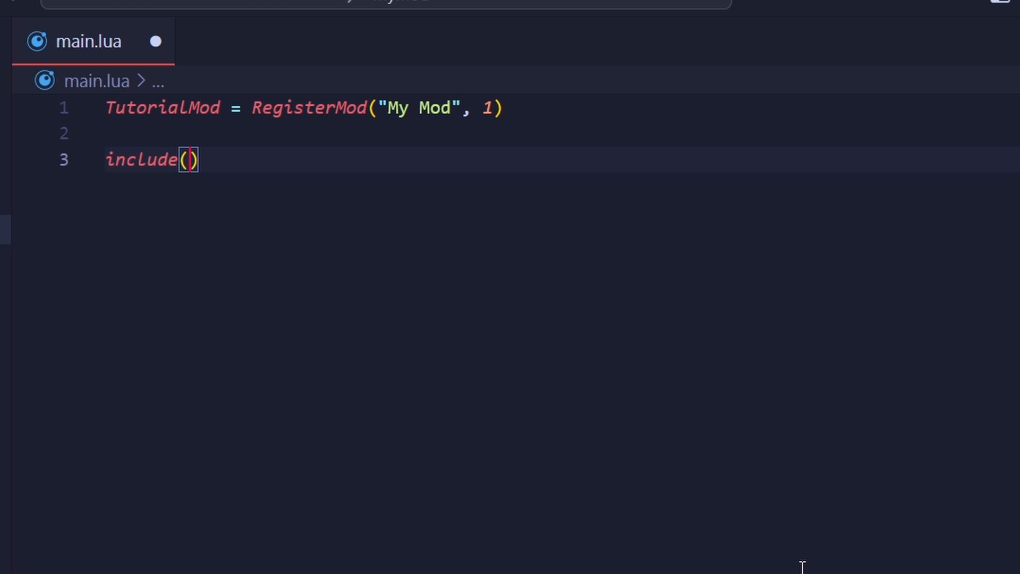
{"action": "type", "text": "\"\""}
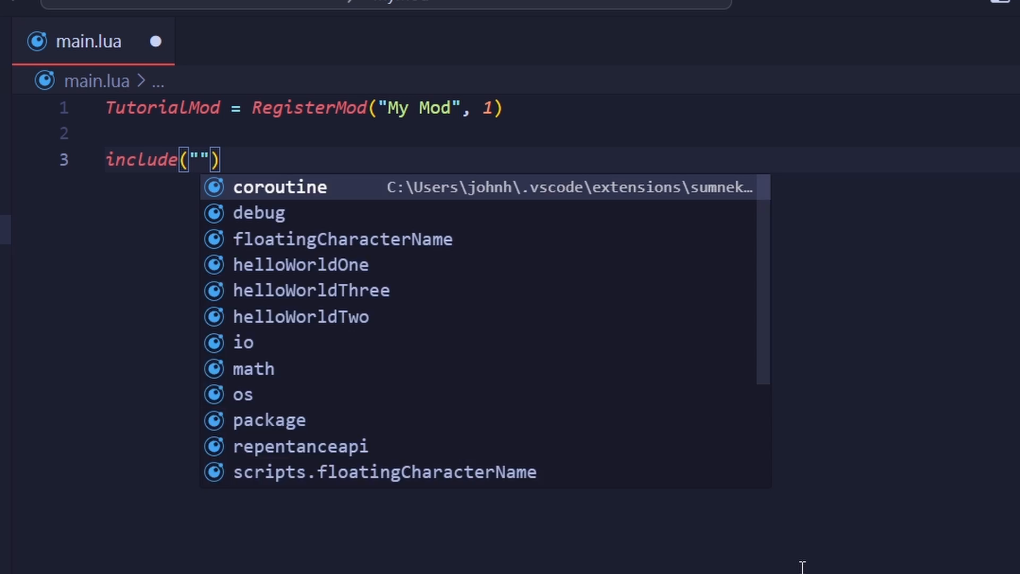
{"action": "type", "text": "scripts."}
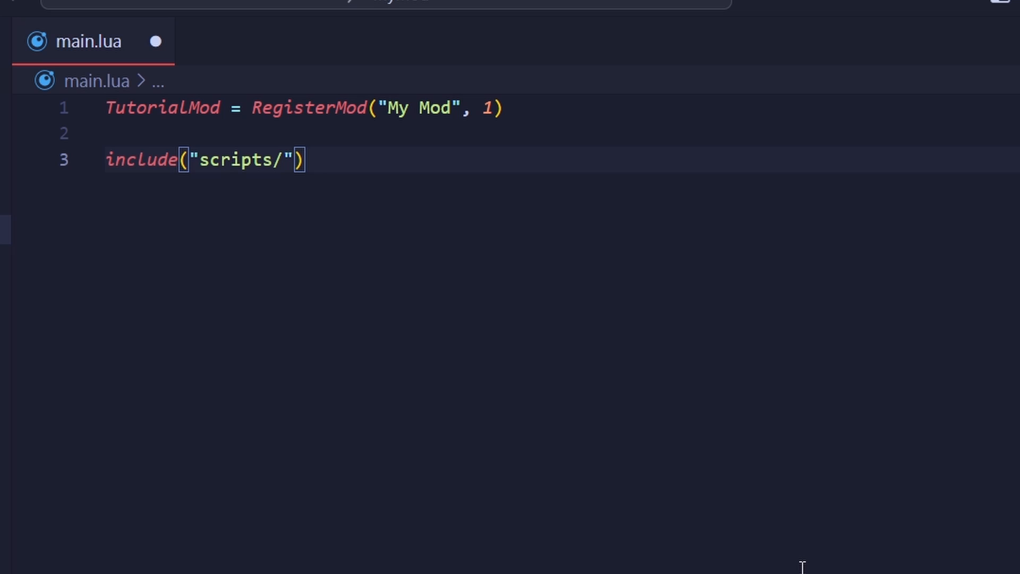
{"action": "type", "text": ".helloWorldOne"}
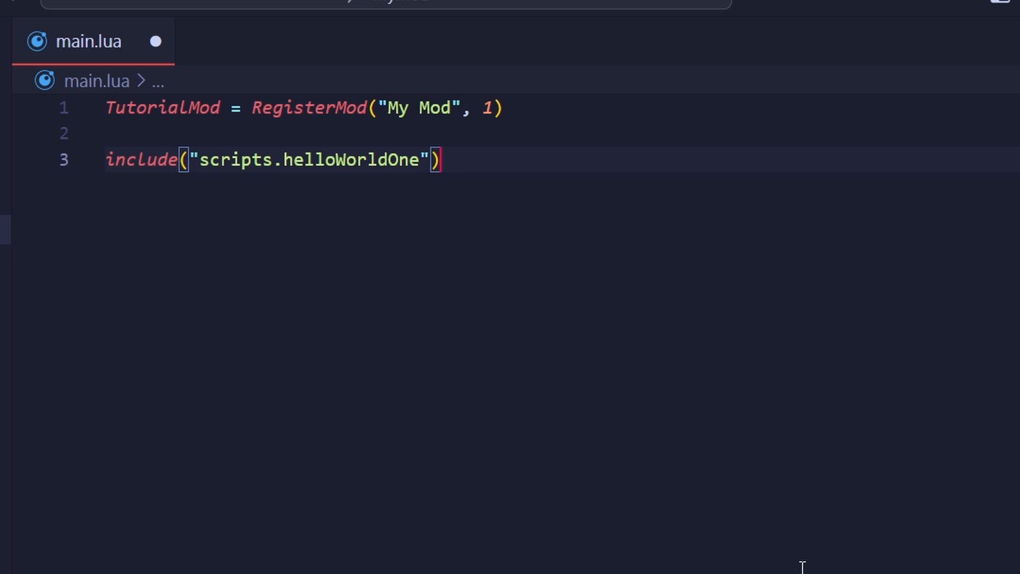
{"action": "key", "text": "Enter"}
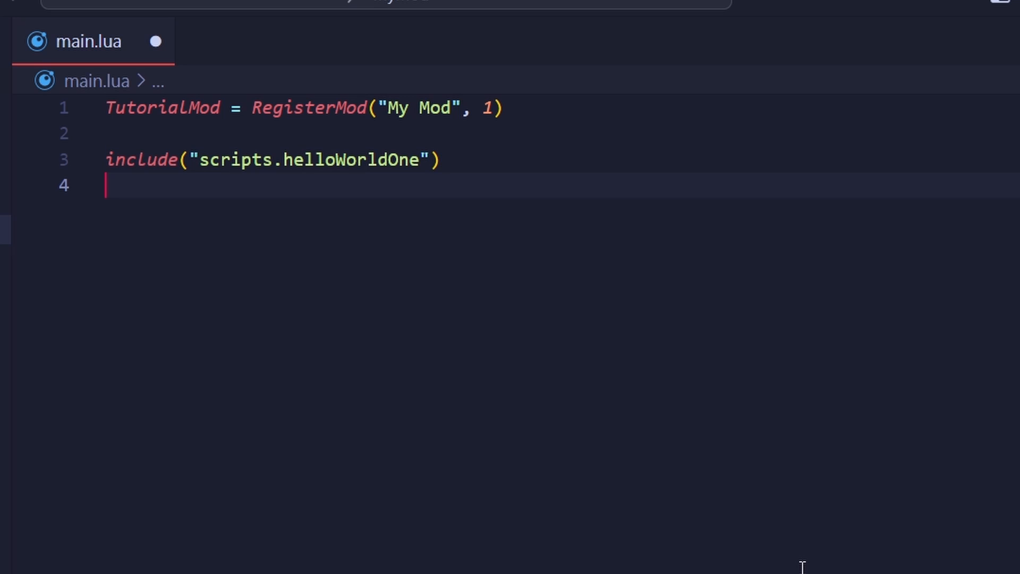
{"action": "type", "text": "include(\"scripts.helloWorldTwo\")"}
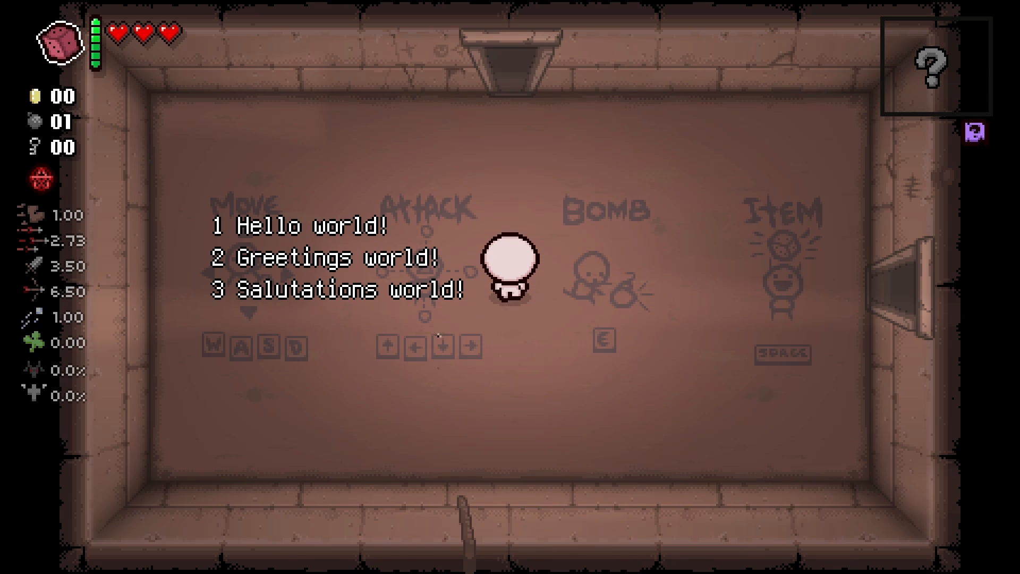
Run 'luamod mymod' in the game console to reload the mod
{"action": "key", "text": "w"}
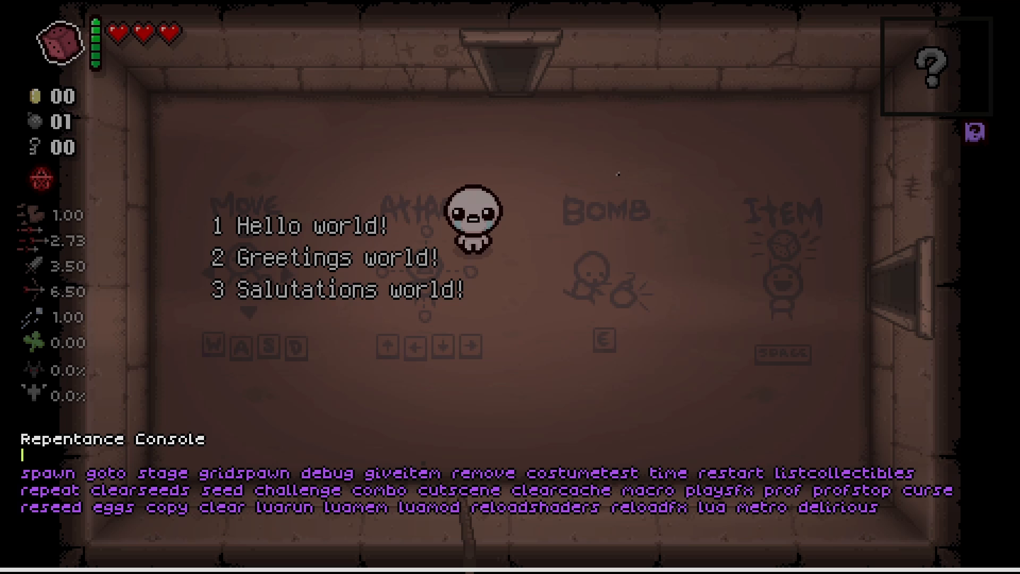
{"action": "type", "text": "luamod ml"}
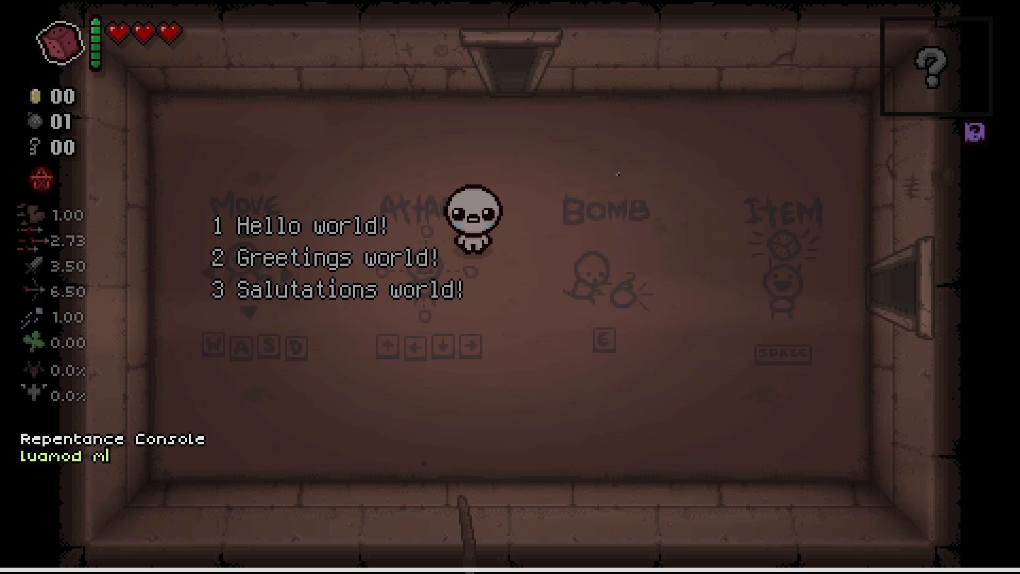
{"action": "type", "text": "luamod mymod"}
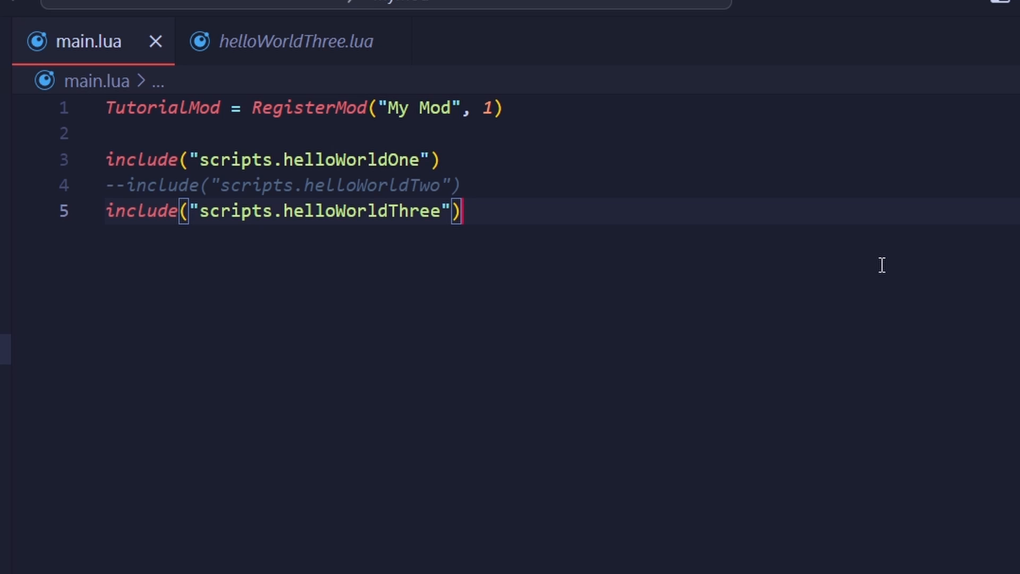
{"action": "mouse_move", "coordinate": [886, 260]}
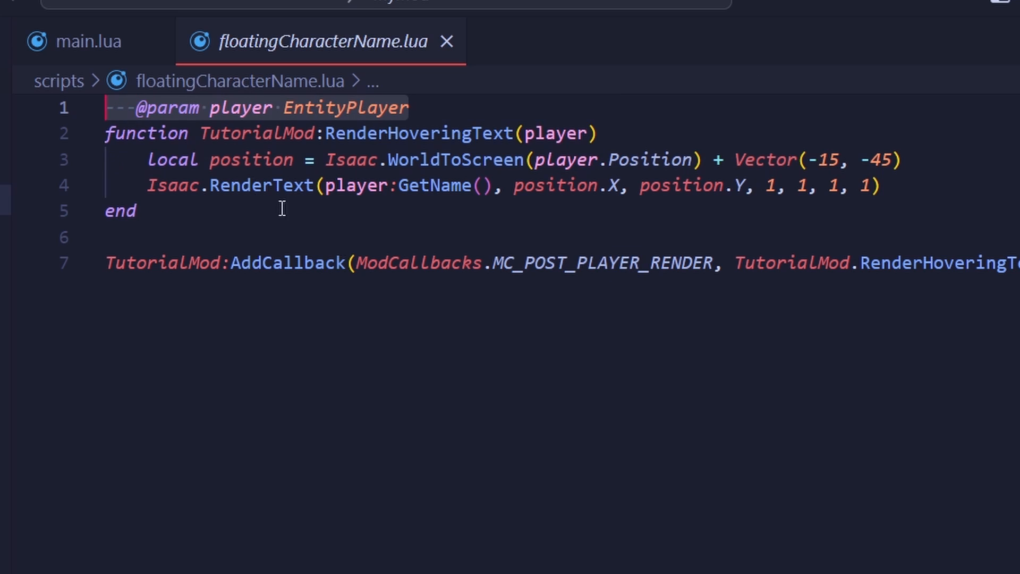
{"action": "mouse_move", "coordinate": [583, 365]}
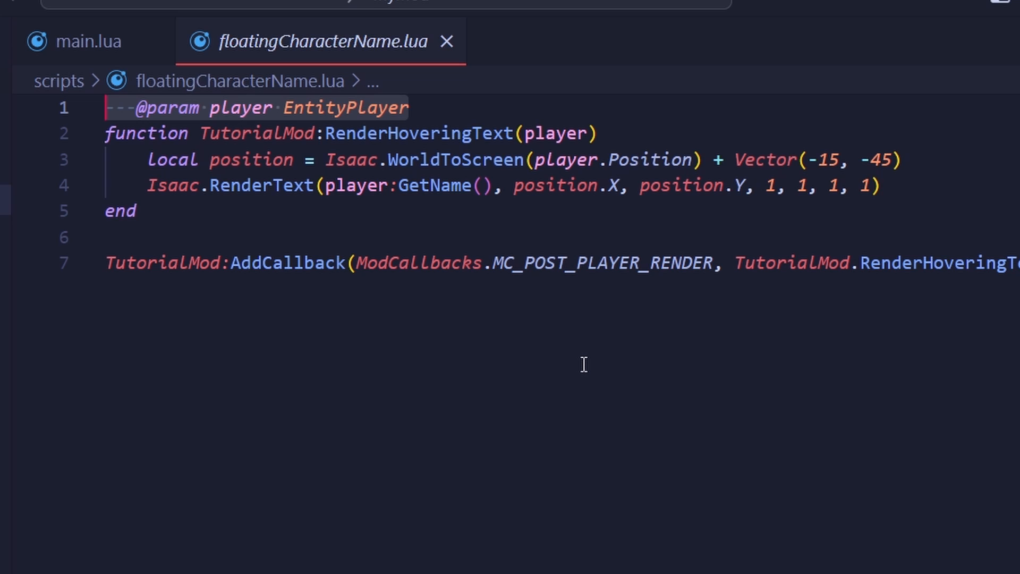
{"action": "mouse_move", "coordinate": [603, 185]}
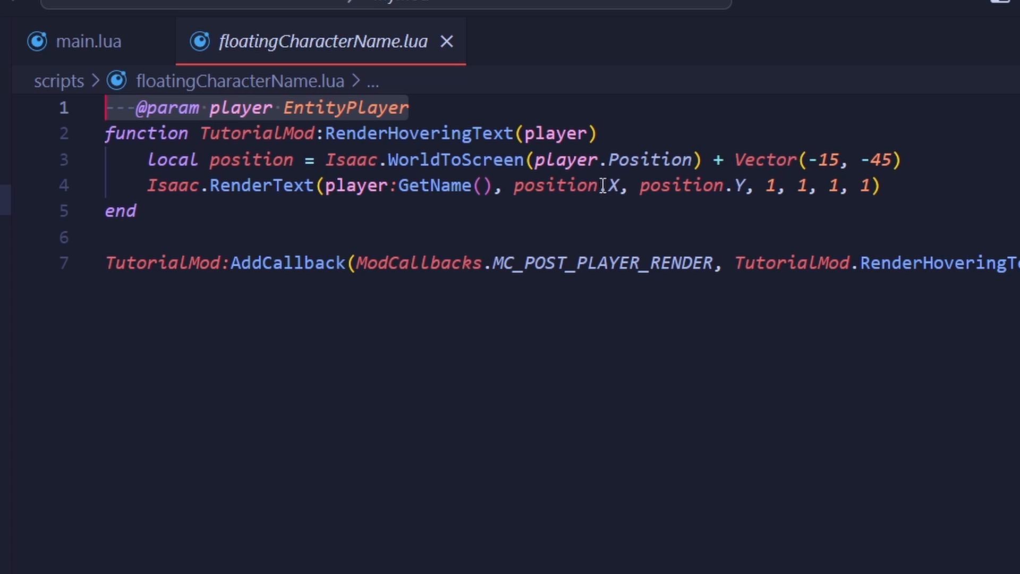
Begin a new include line in main.lua after reviewing floatingCharacterName.lua
{"action": "type", "text": "."}
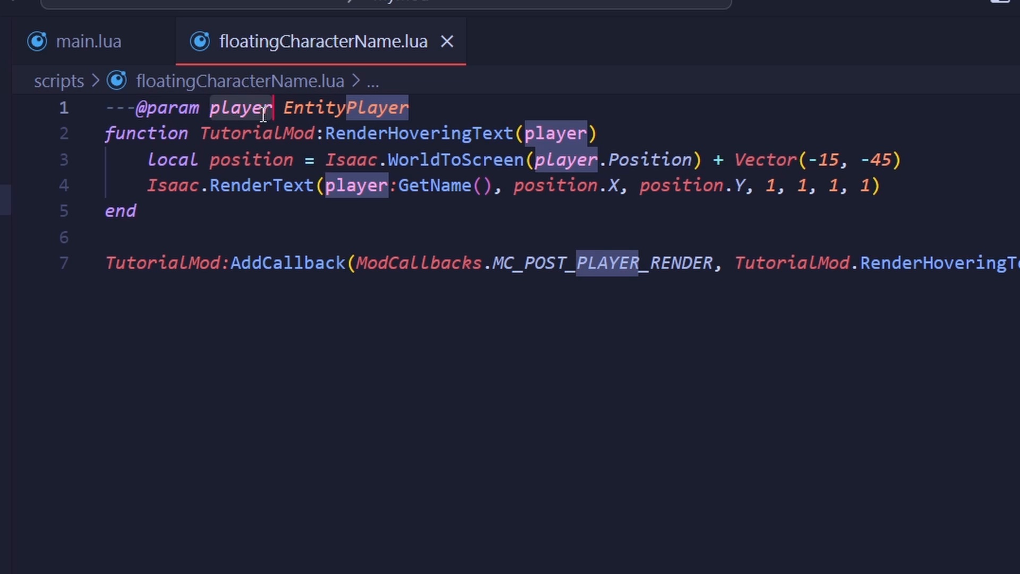
{"action": "mouse_move", "coordinate": [316, 106]}
{"action": "type", "text": "include"}
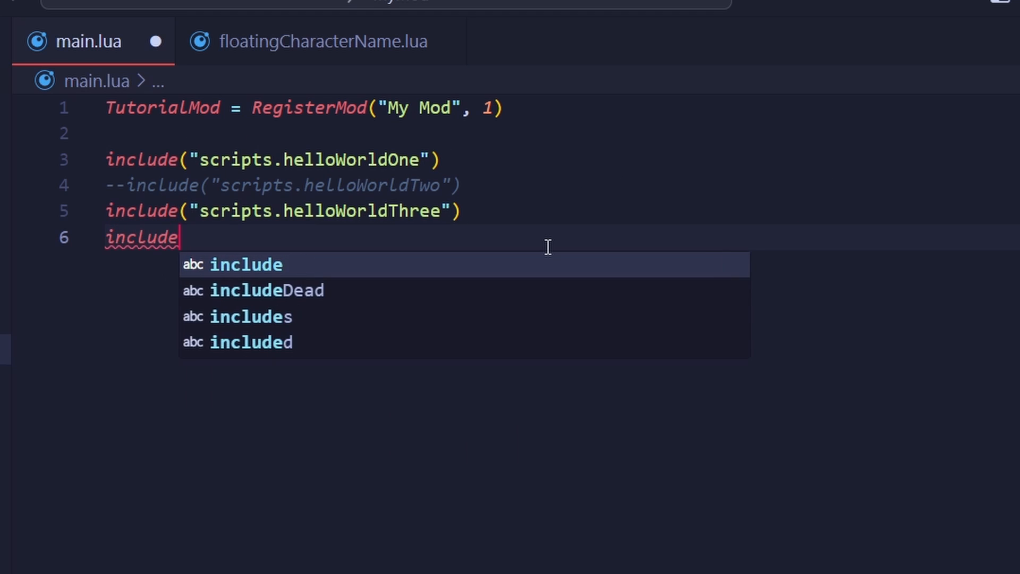
Complete the include with scripts.floatingCharacterName from autocomplete
{"action": "type", "text": "(\"scripts."}
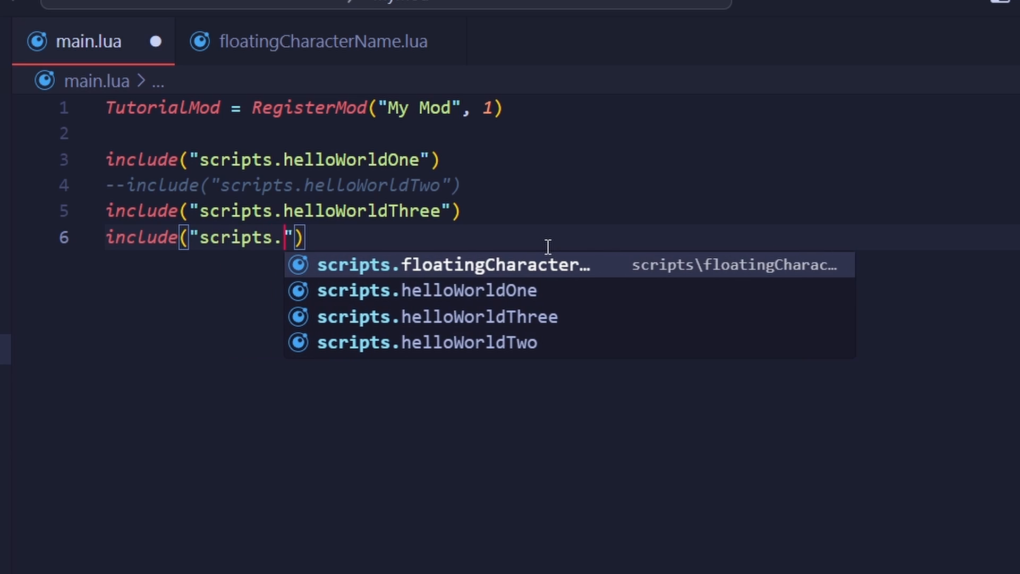
{"action": "left_click", "coordinate": [453, 265]}
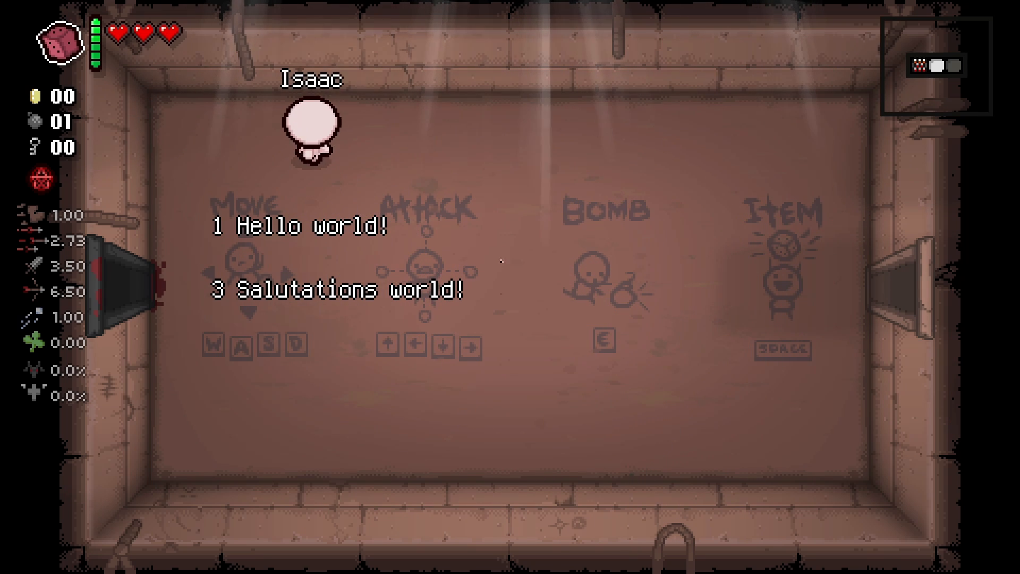
Walk Isaac right to see the floating name follow the character
{"action": "key", "text": "d"}
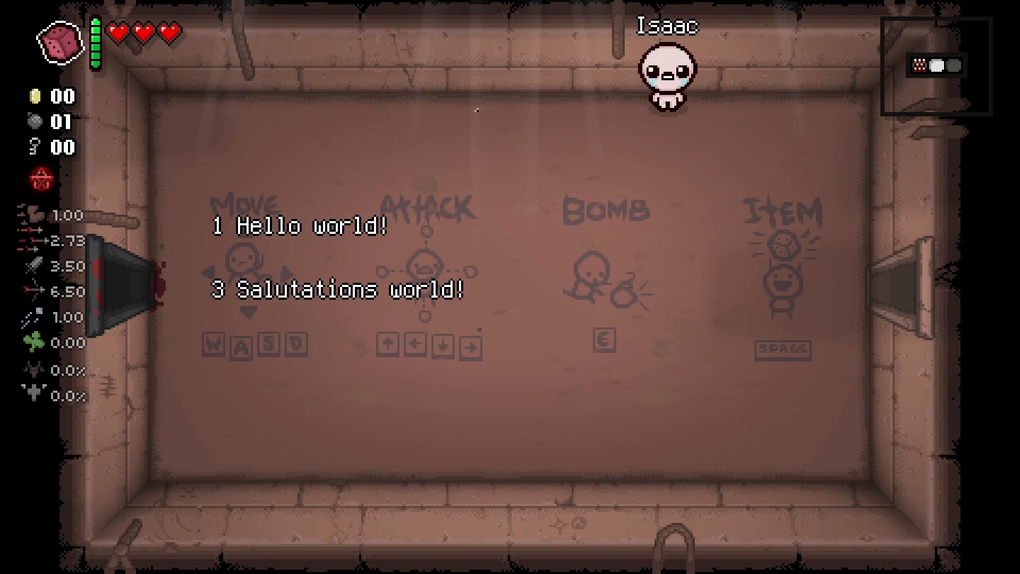